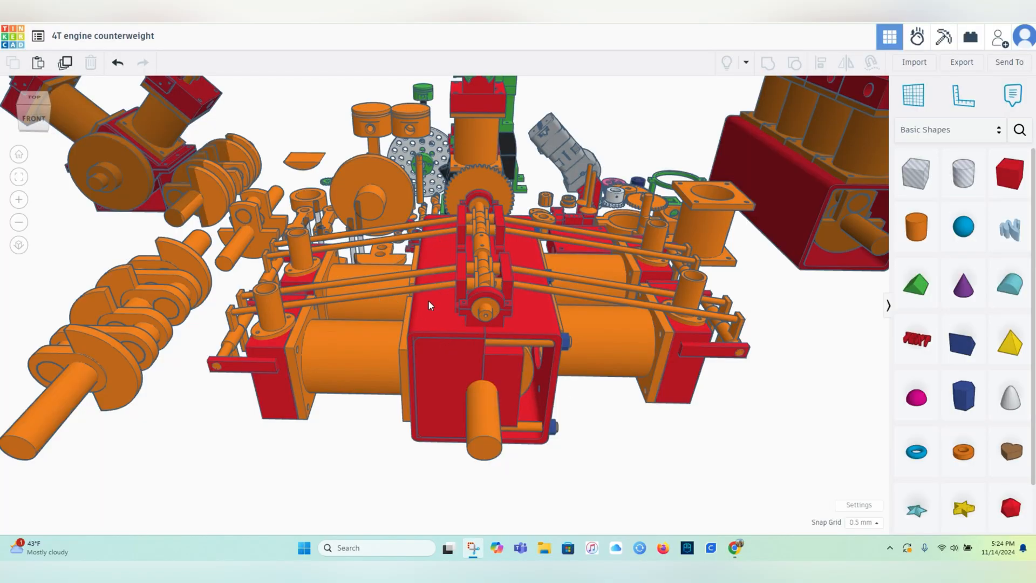
# Orbit to look down along the pushrods from above, then back toward the engine's front.
pyautogui.moveTo(428, 306); pyautogui.dragTo(546, 343)
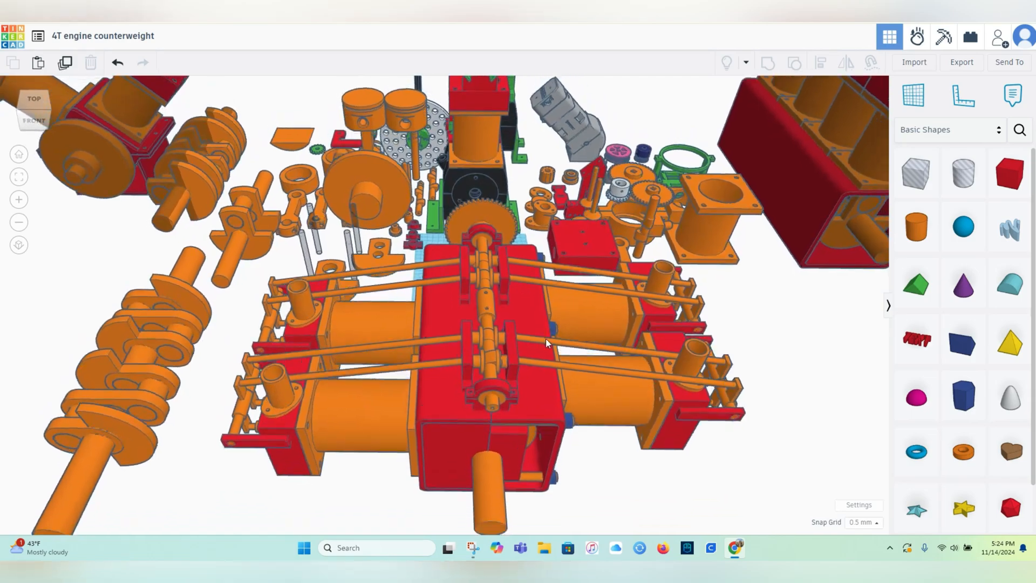
pyautogui.moveTo(545, 344); pyautogui.dragTo(463, 342)
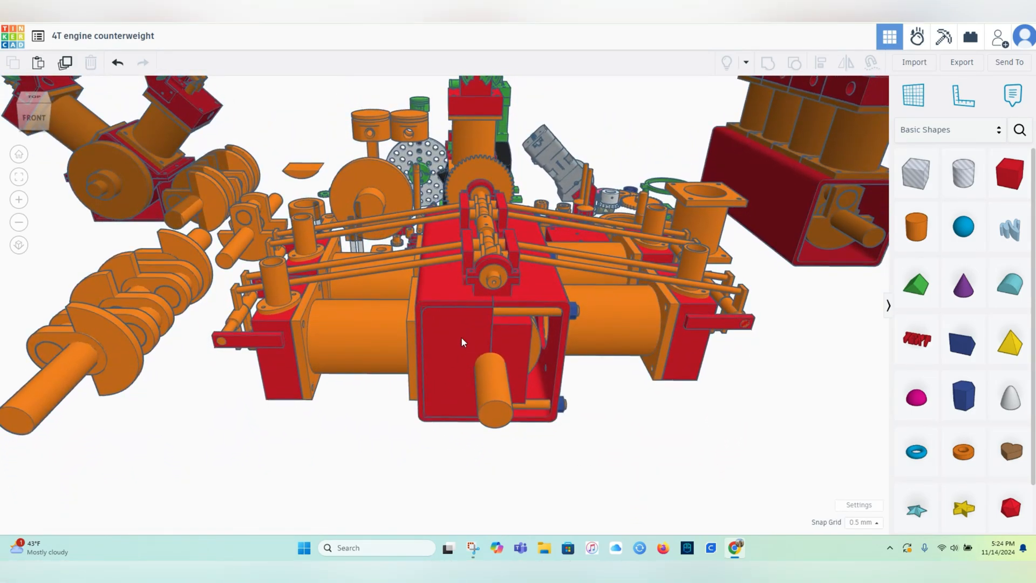
pyautogui.moveTo(494, 342)
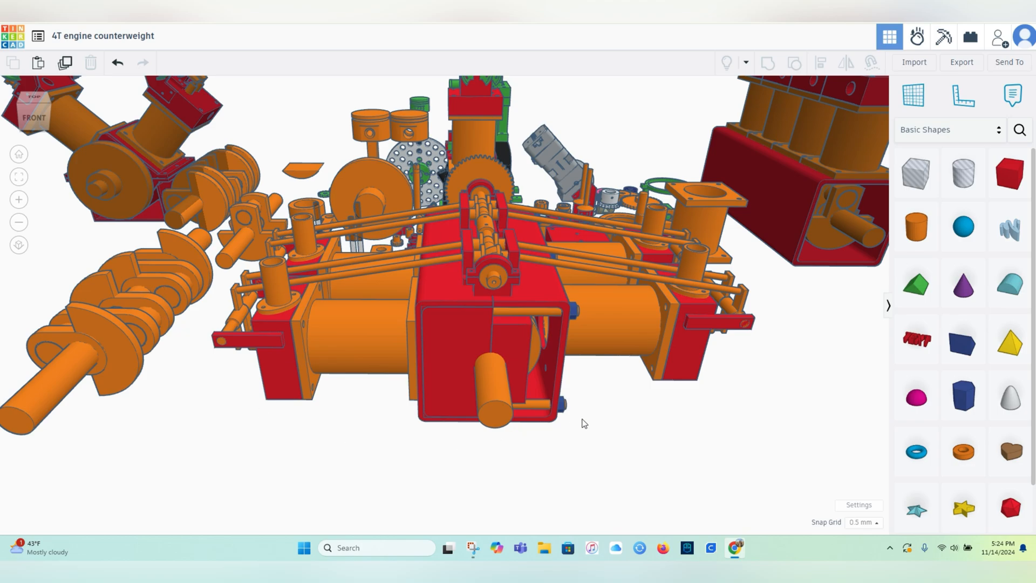
pyautogui.moveTo(575, 328)
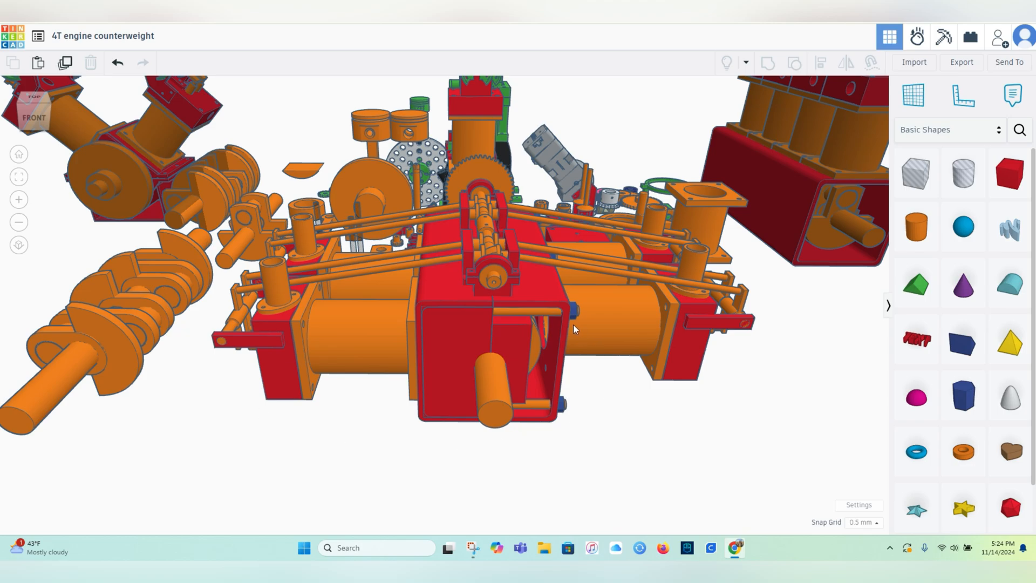
pyautogui.moveTo(573, 329); pyautogui.dragTo(538, 291)
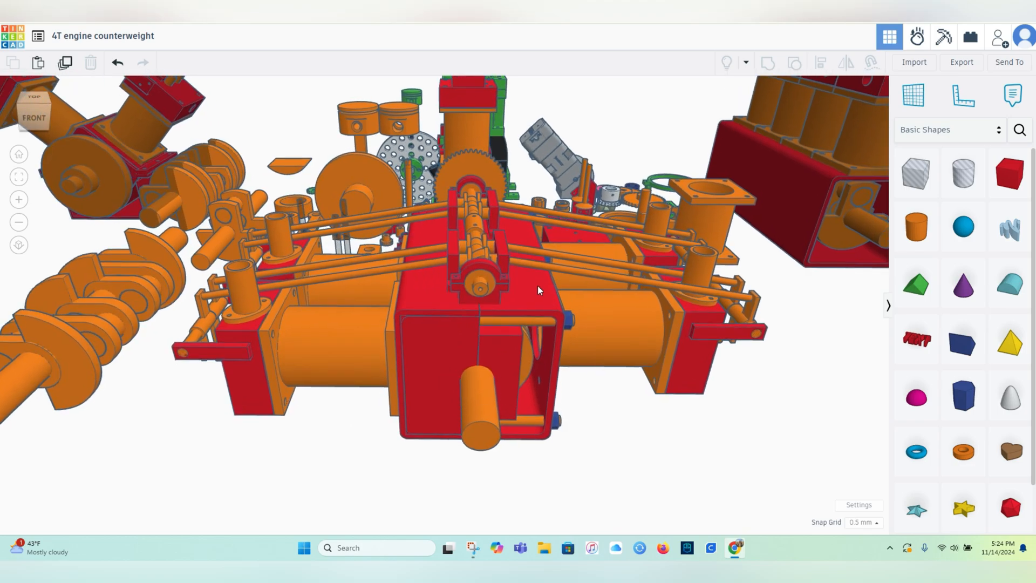
pyautogui.moveTo(538, 290); pyautogui.dragTo(460, 314)
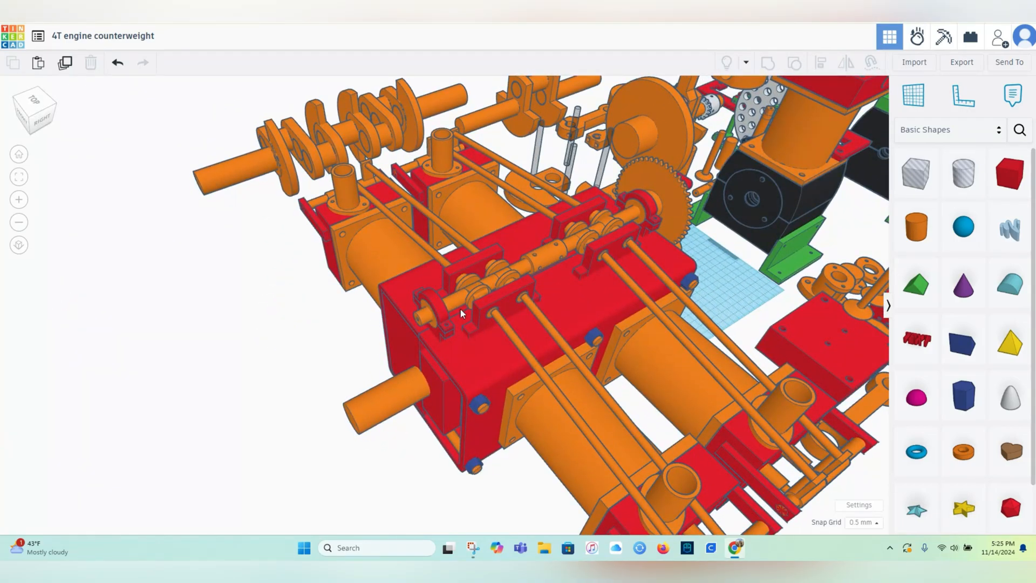
pyautogui.moveTo(595, 259)
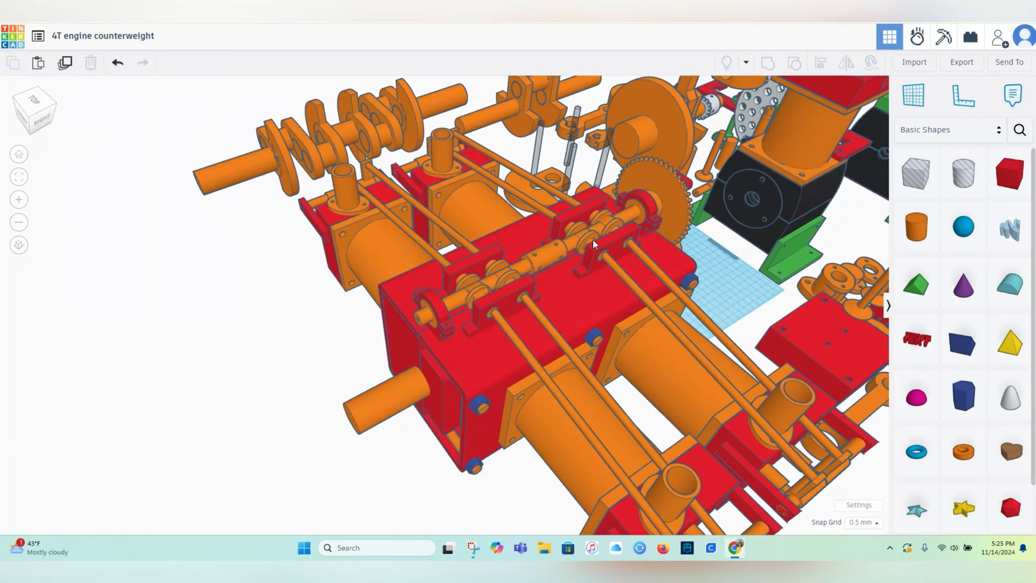
# Raise the view for a higher look at the engine, then settle back on the front view.
pyautogui.moveTo(593, 243); pyautogui.dragTo(545, 269)
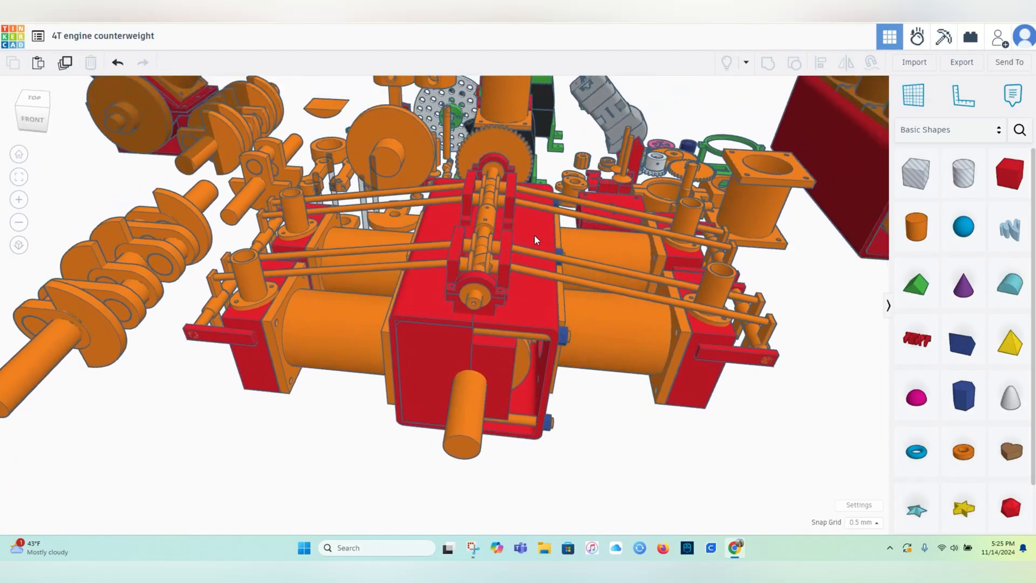
pyautogui.moveTo(535, 240); pyautogui.dragTo(516, 302)
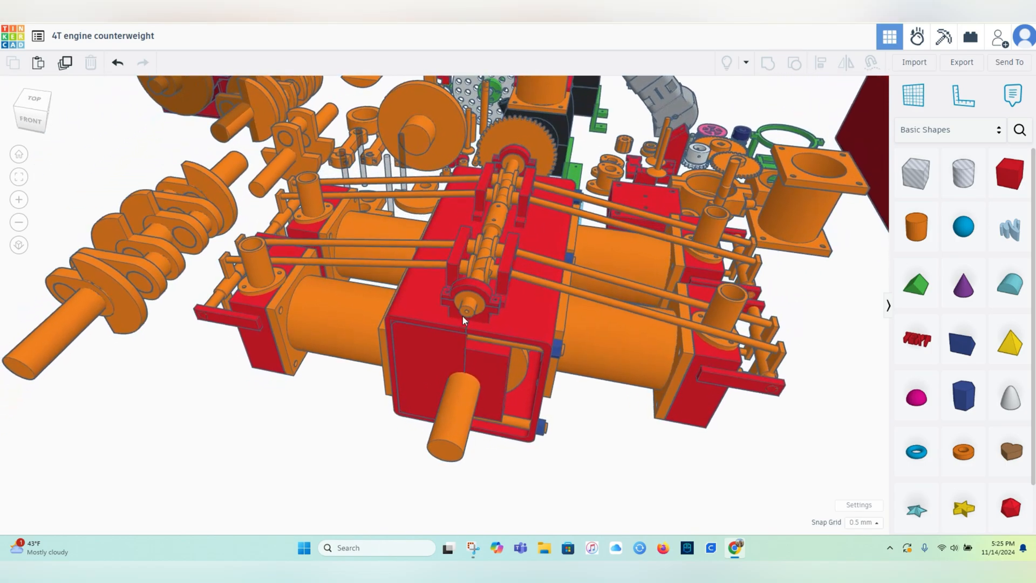
pyautogui.moveTo(463, 320); pyautogui.dragTo(503, 302)
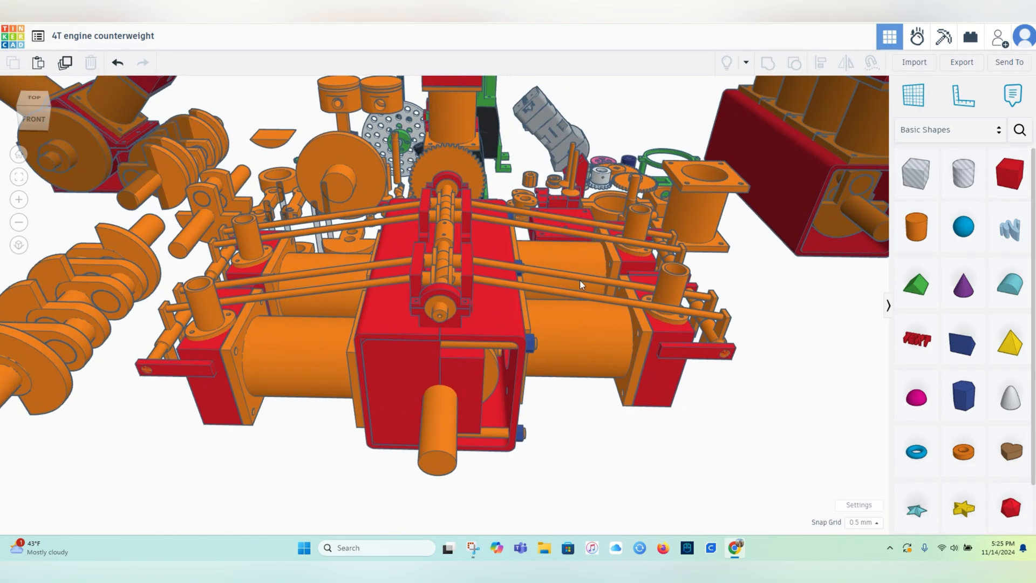
pyautogui.moveTo(581, 284); pyautogui.dragTo(508, 304)
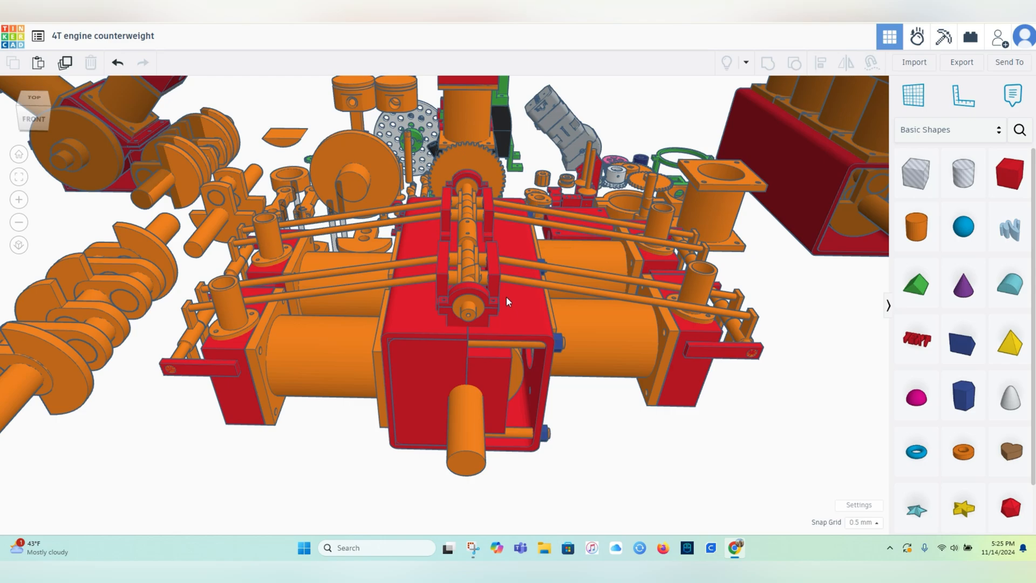
pyautogui.moveTo(512, 302)
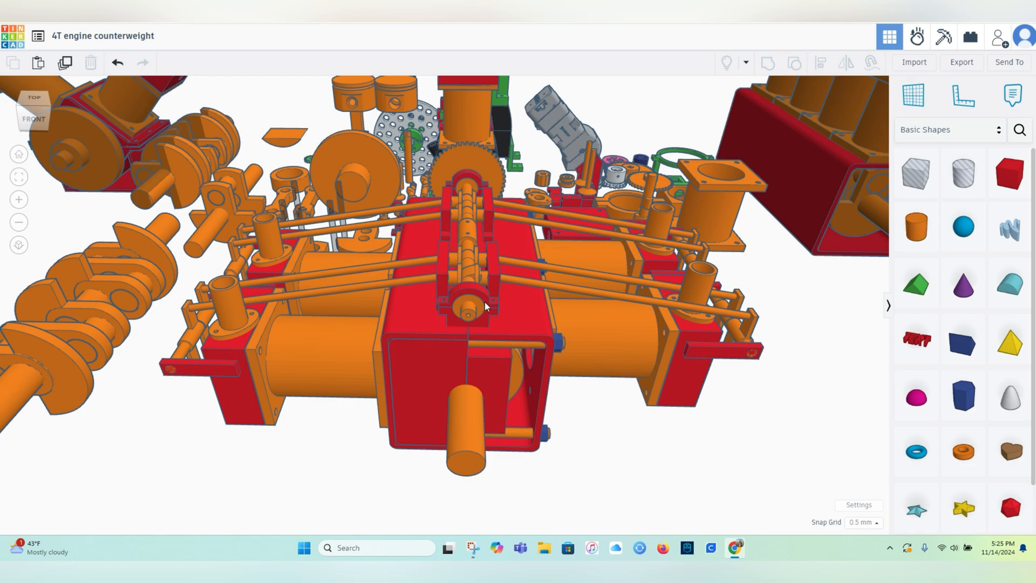
pyautogui.moveTo(533, 303)
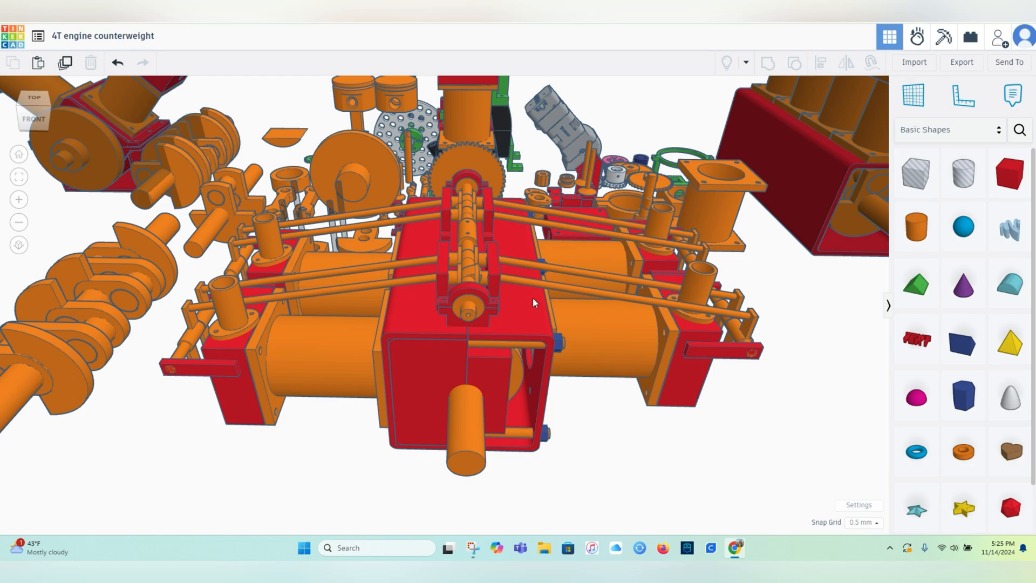
pyautogui.moveTo(540, 324)
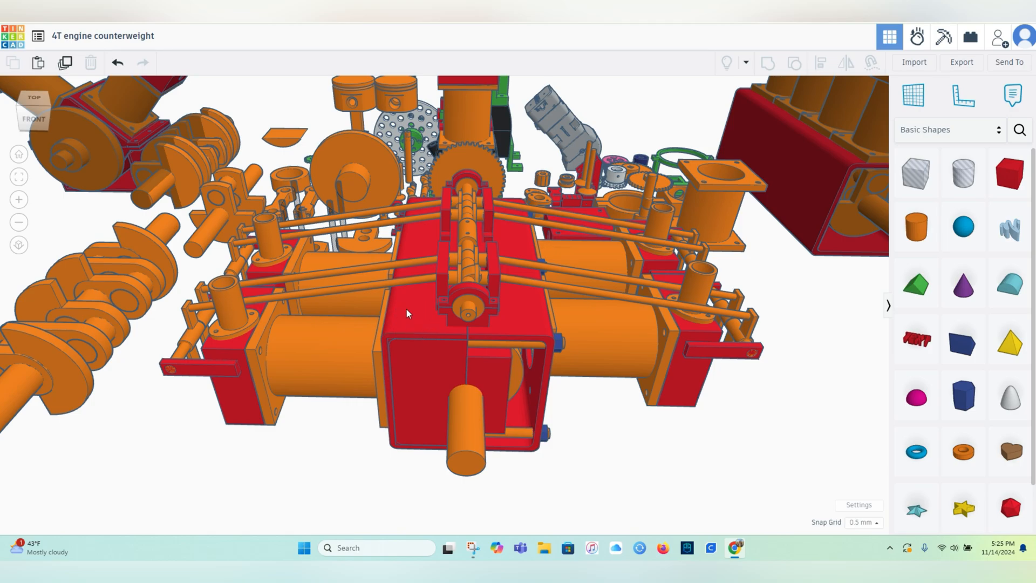
pyautogui.moveTo(385, 406)
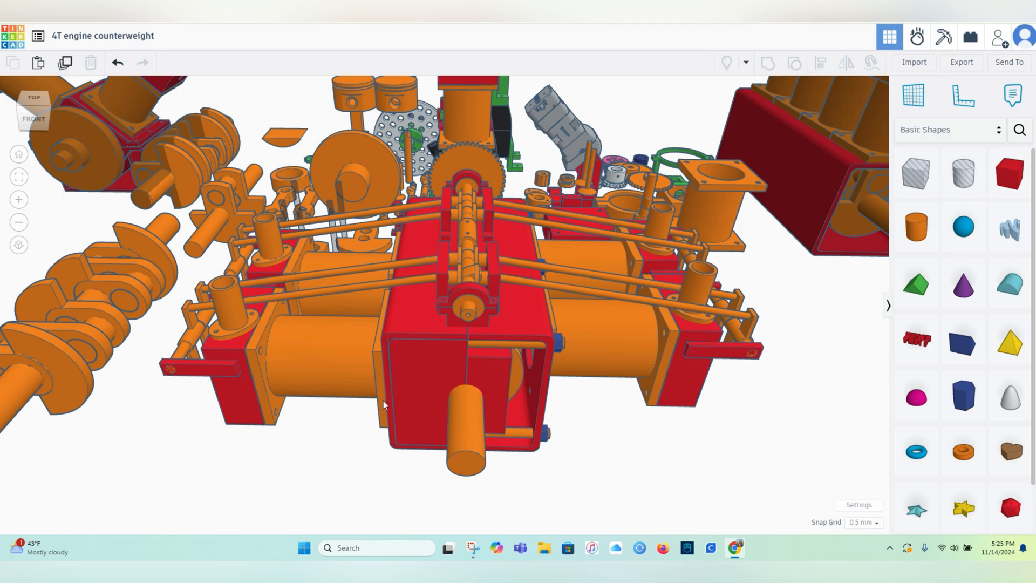
pyautogui.moveTo(456, 322)
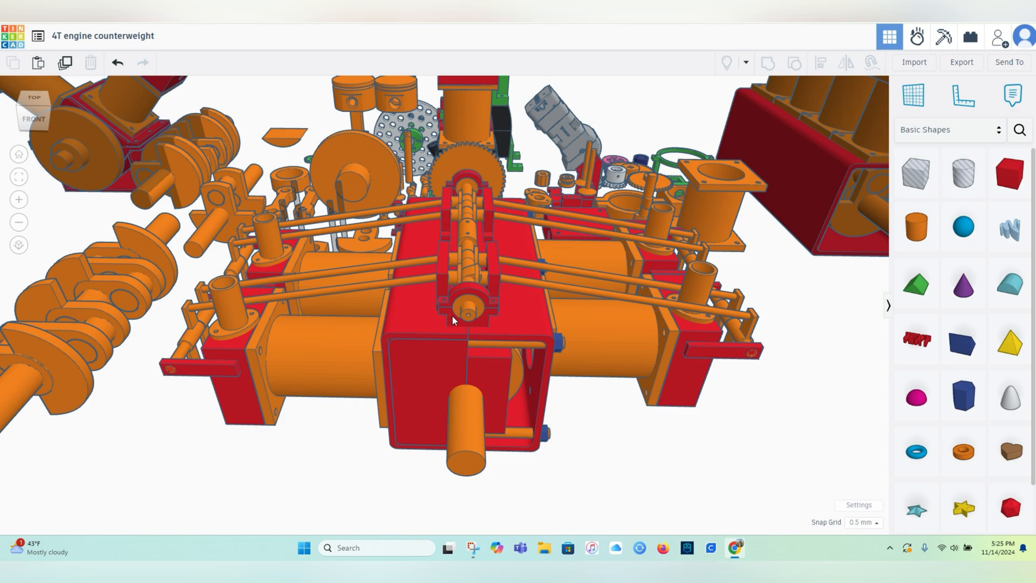
pyautogui.moveTo(410, 315)
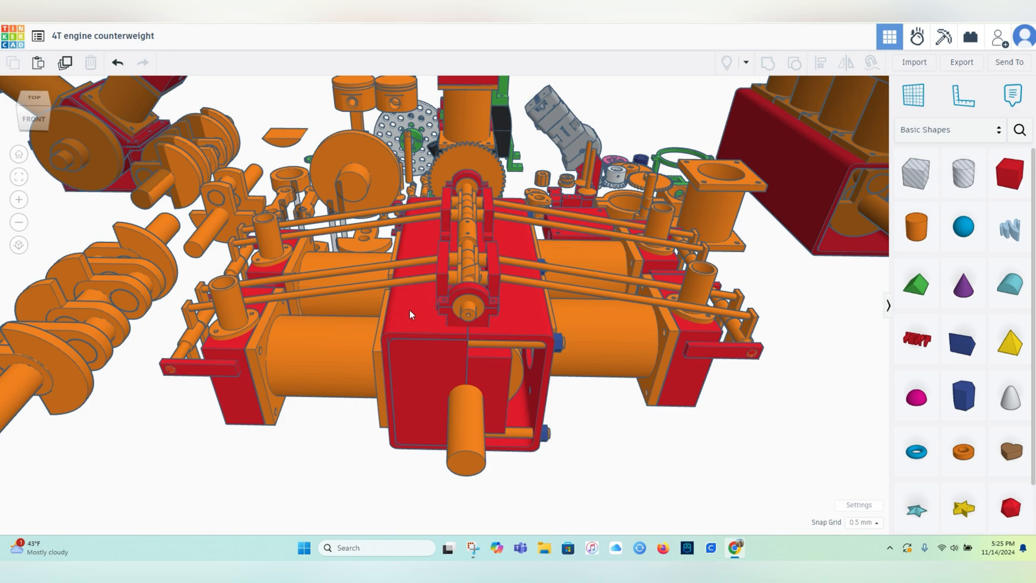
pyautogui.moveTo(390, 352)
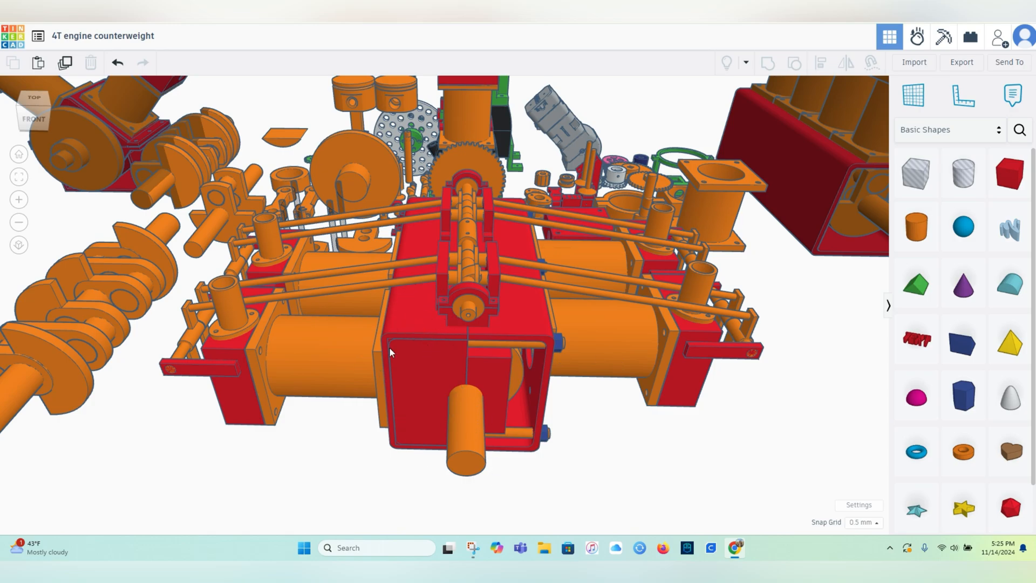
pyautogui.moveTo(543, 367)
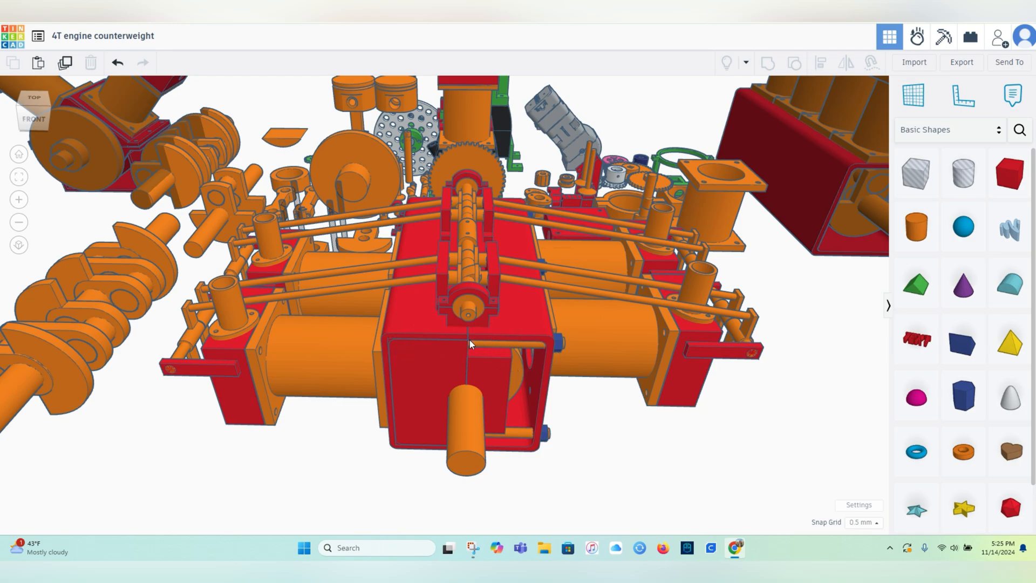
pyautogui.moveTo(380, 293)
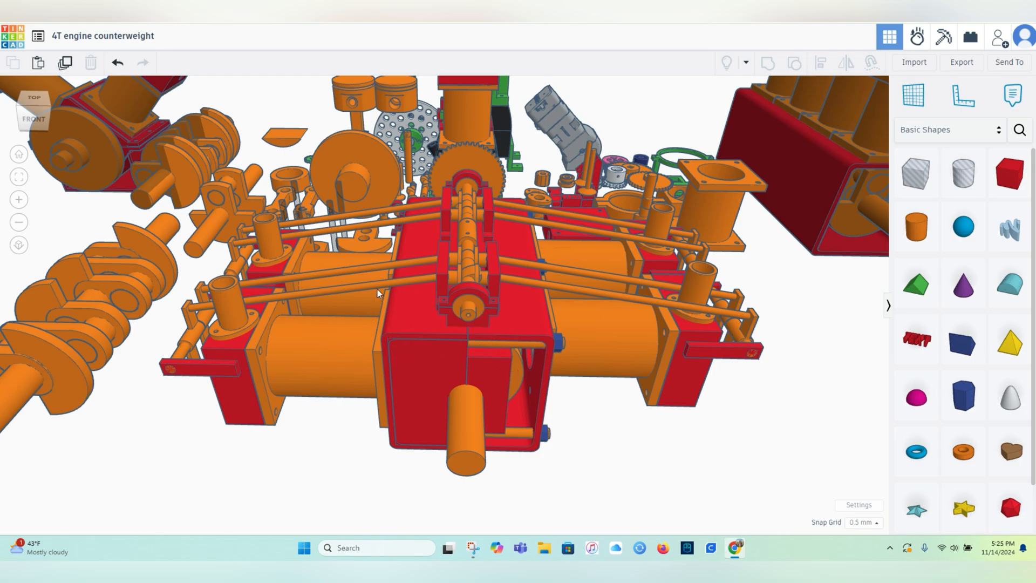
pyautogui.moveTo(614, 347)
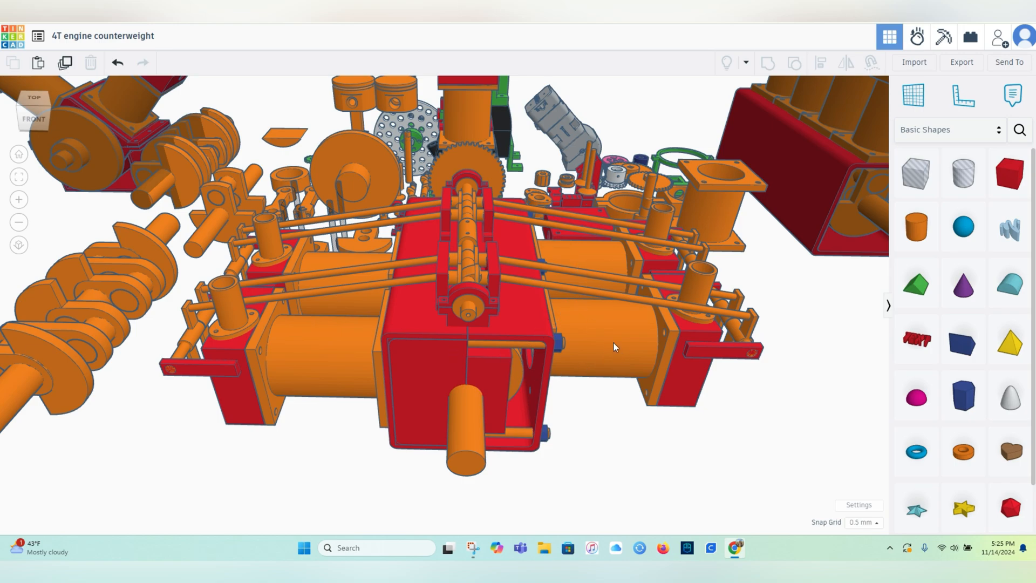